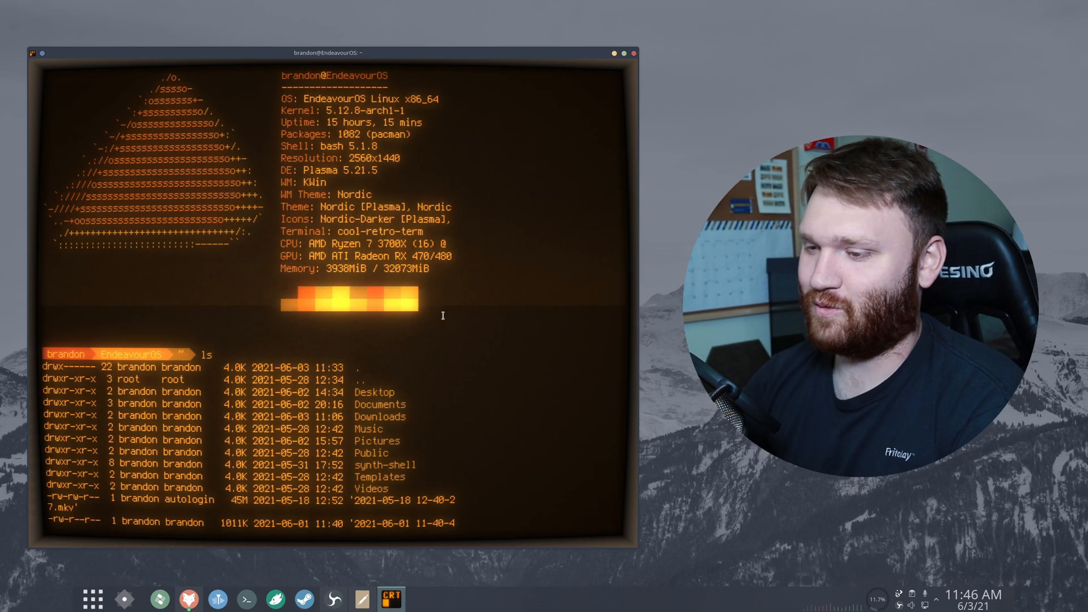
mouse_move(203, 91)
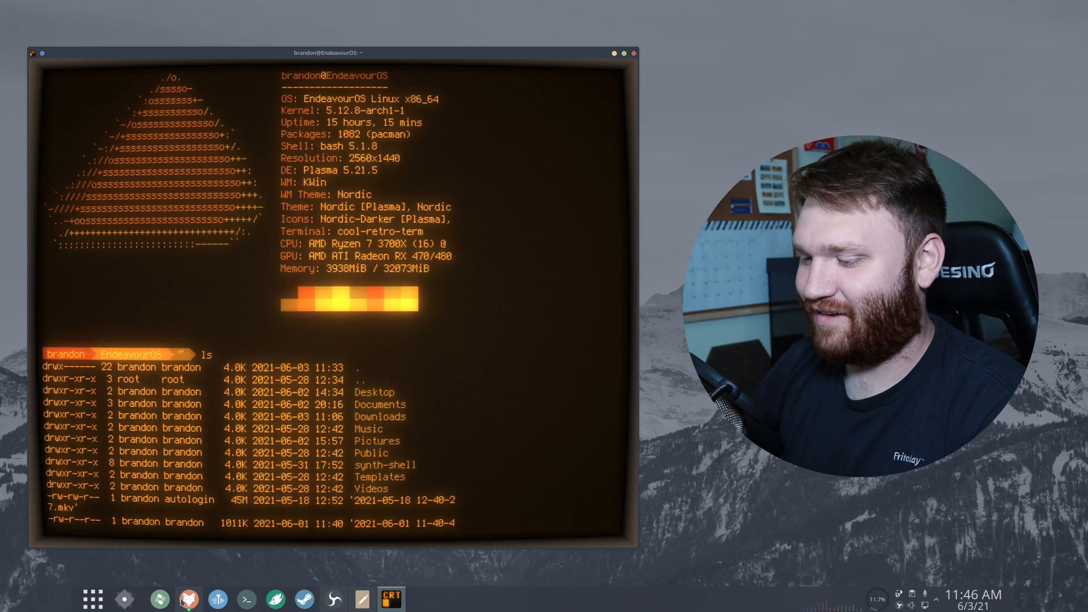
Scroll the cool-retro-term README down to the install instructions, then minimize Firefox
left_click(189, 598)
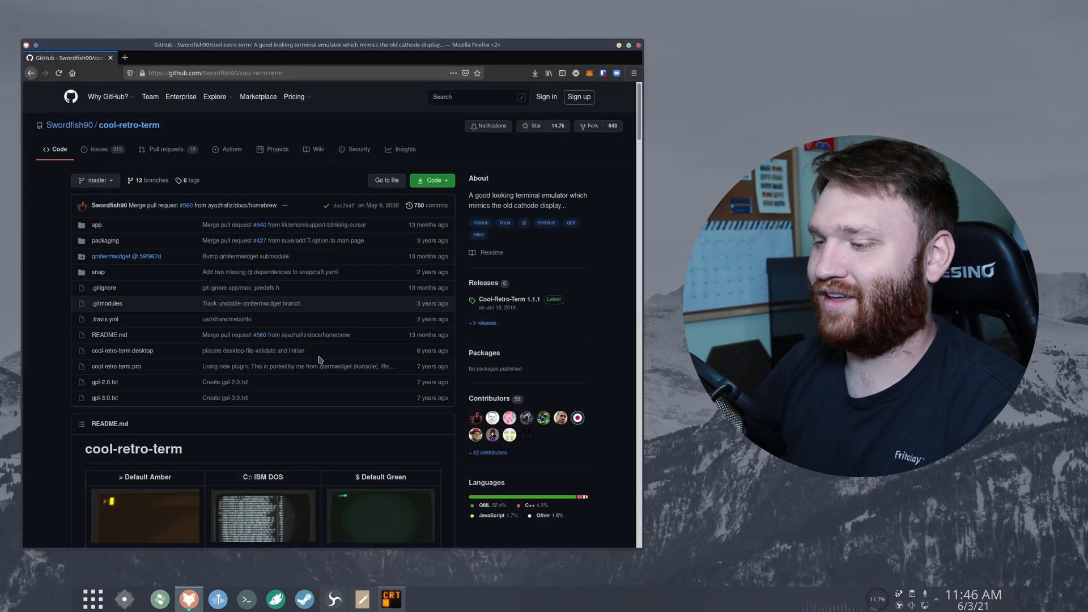
scroll("down", 3)
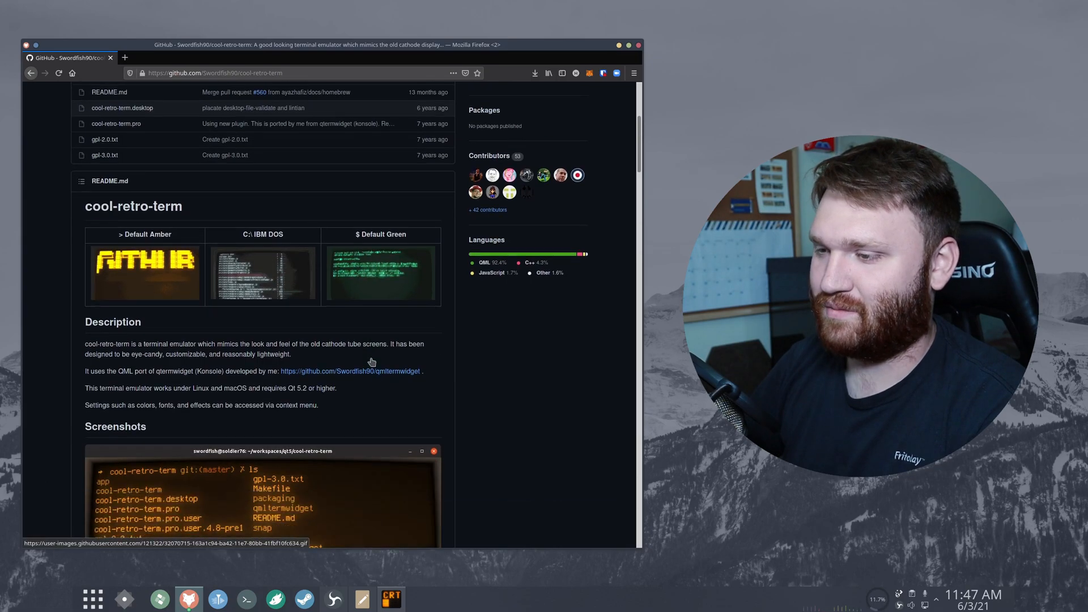
scroll("down", 3)
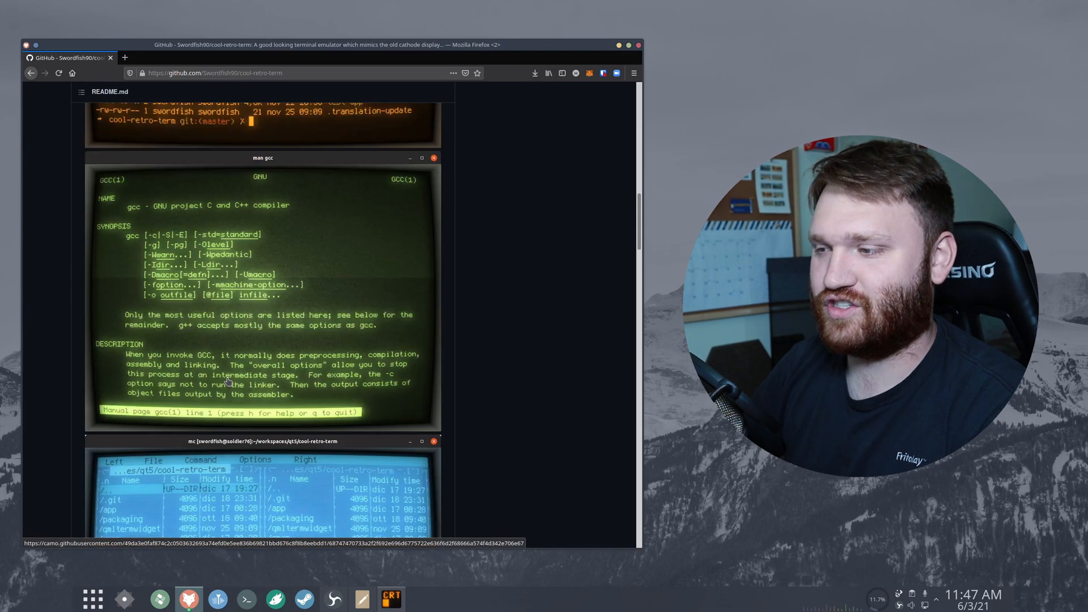
scroll("down", 3)
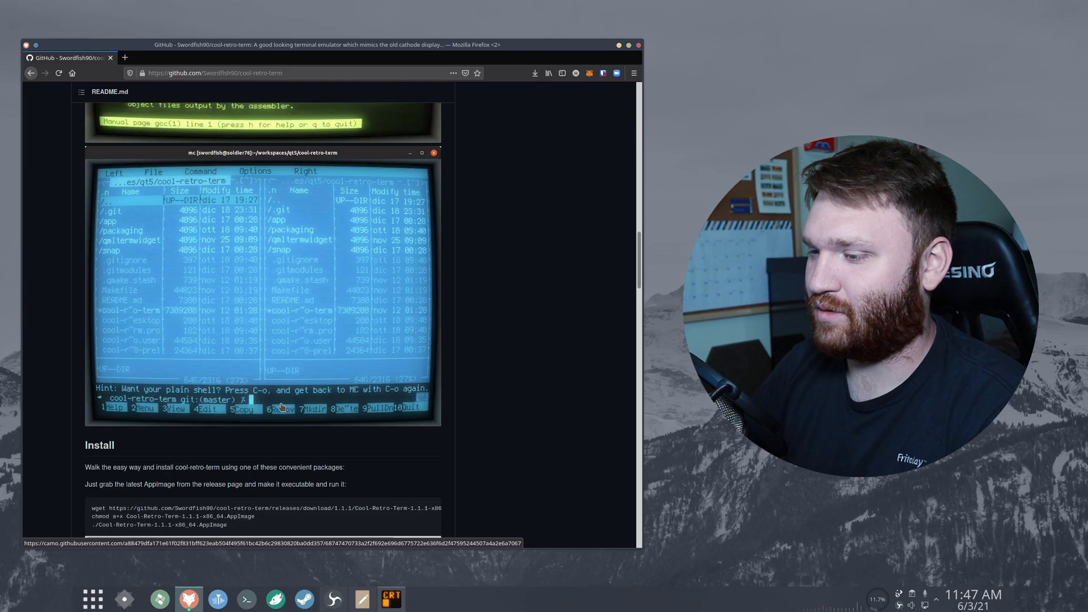
scroll("down", 3)
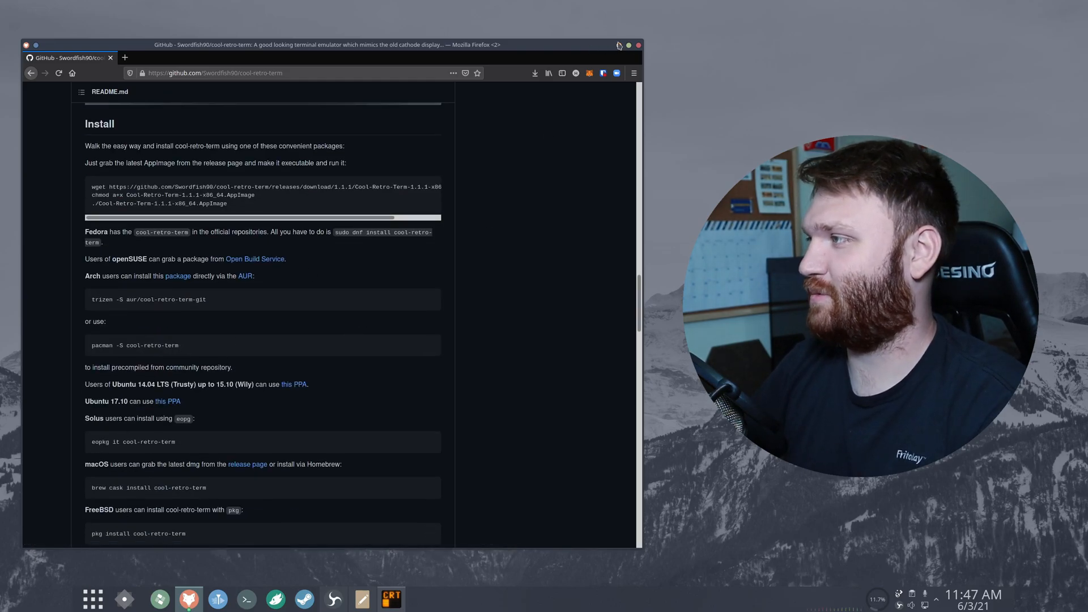
left_click(390, 598)
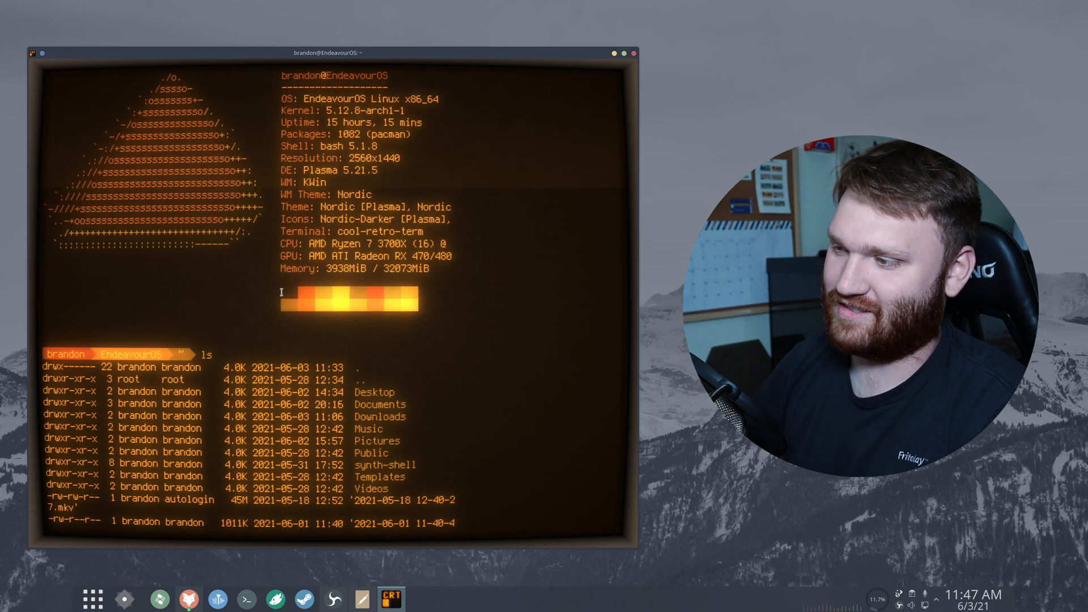
mouse_move(422, 305)
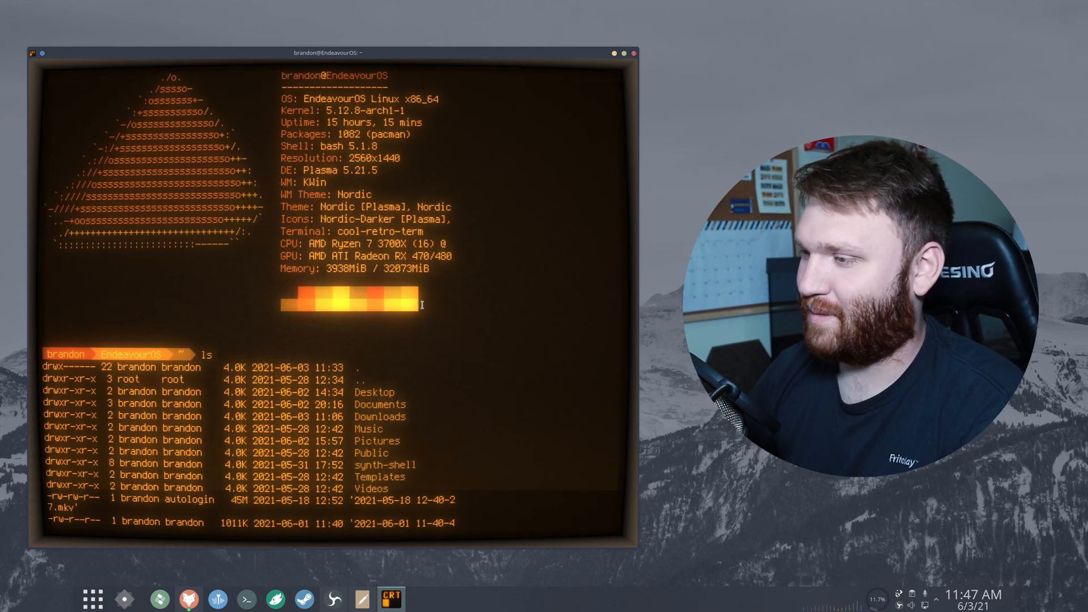
mouse_move(443, 307)
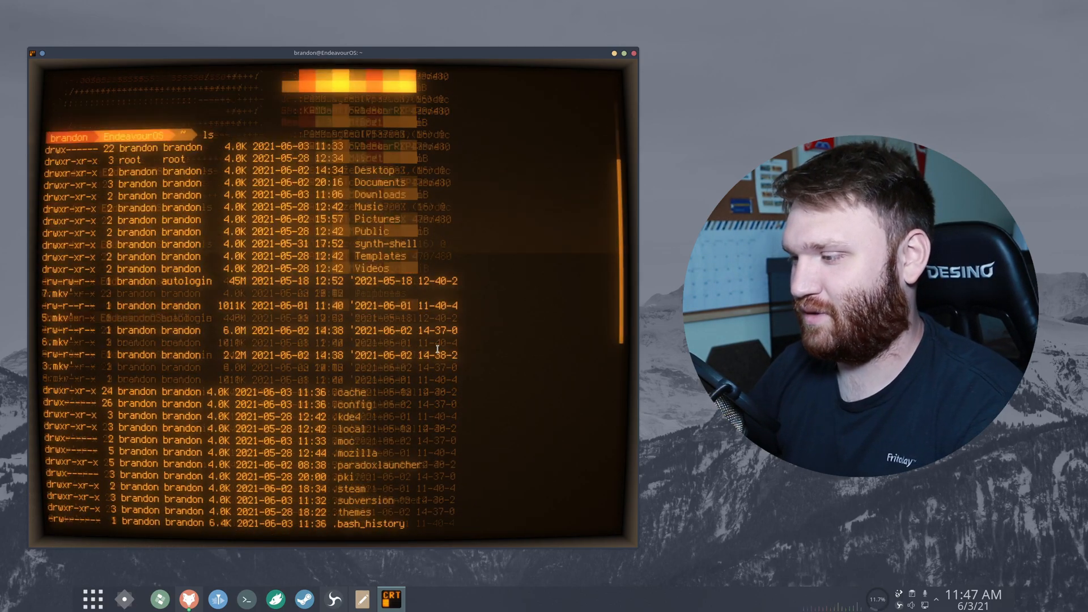
Try running htop in the terminal, which returns 'command not found'
type("htop")
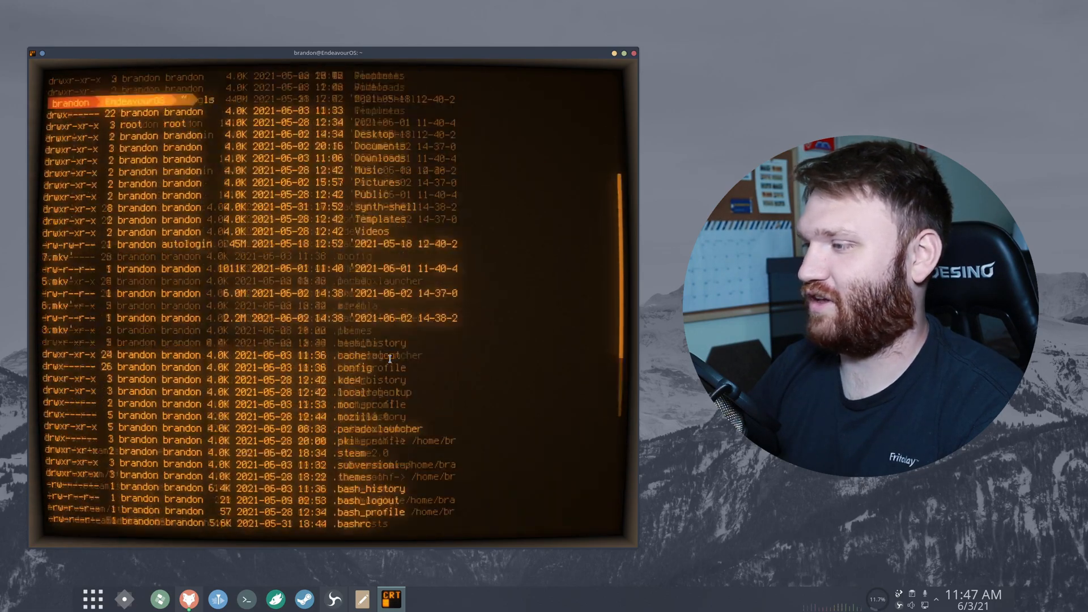
type("htop")
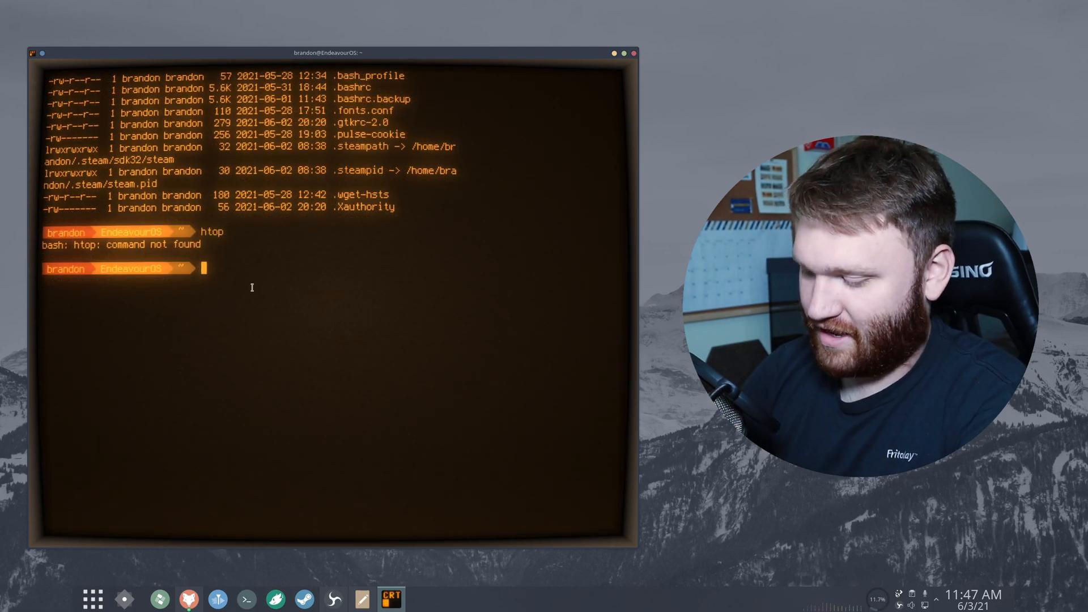
Install bpytop with yay, choosing community package 1 and entering the sudo password, then launch it
type("yay")
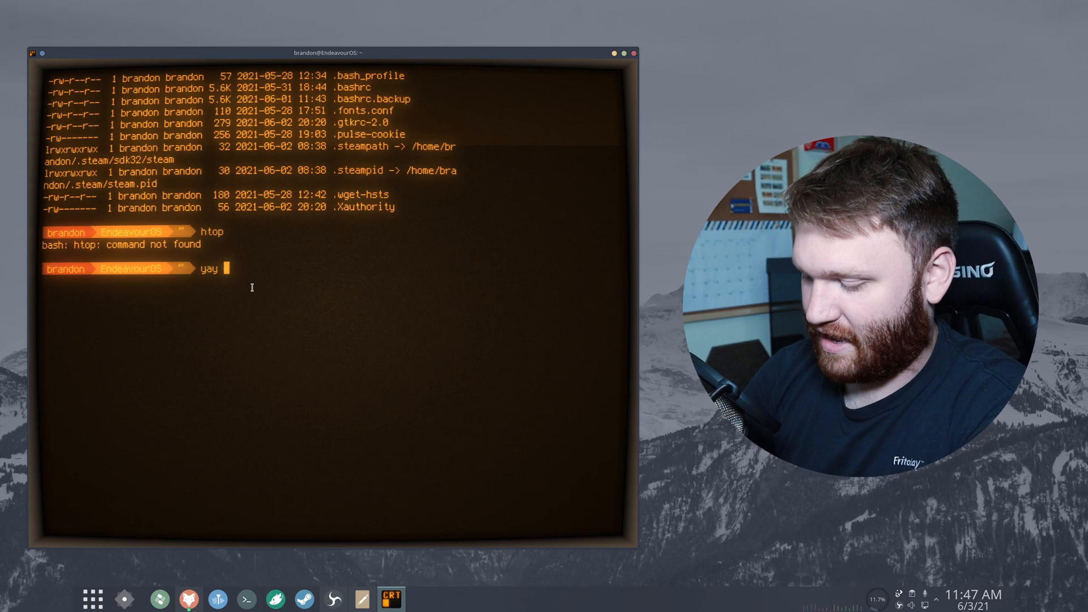
type("bpytop")
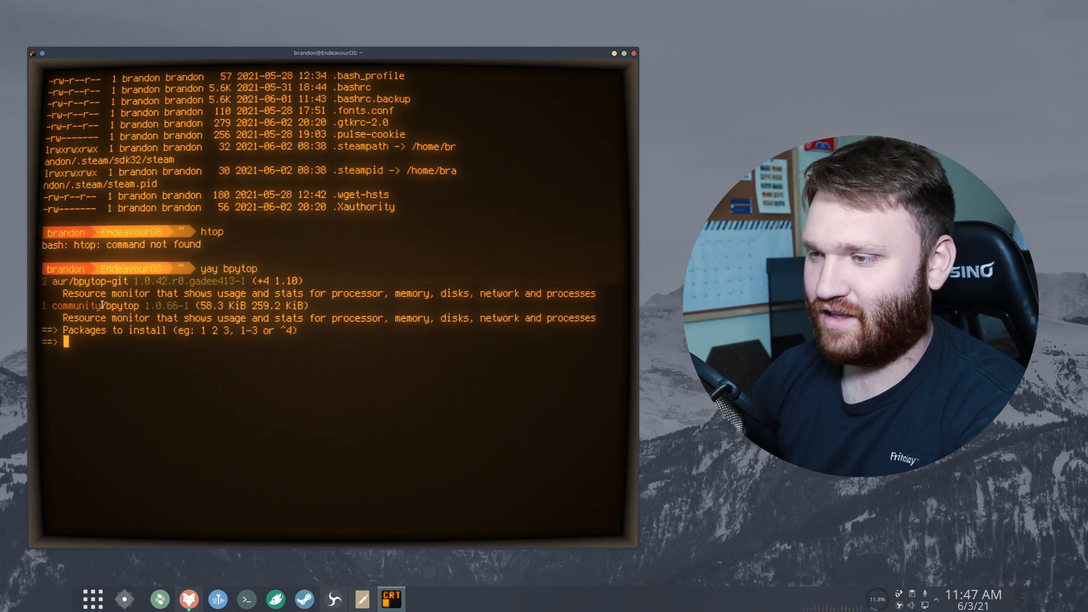
type("1")
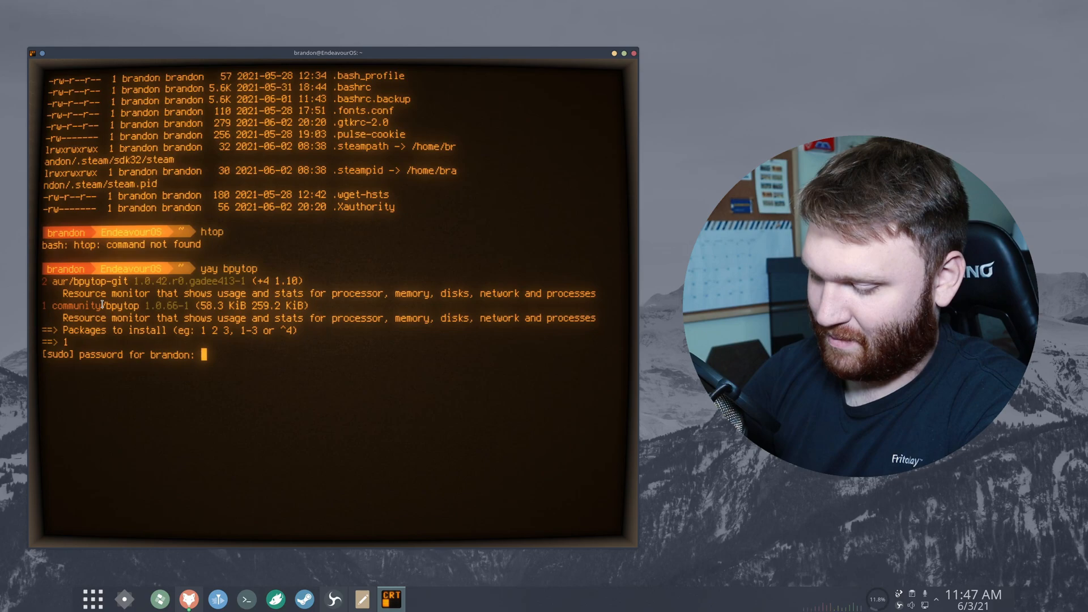
key("Enter")
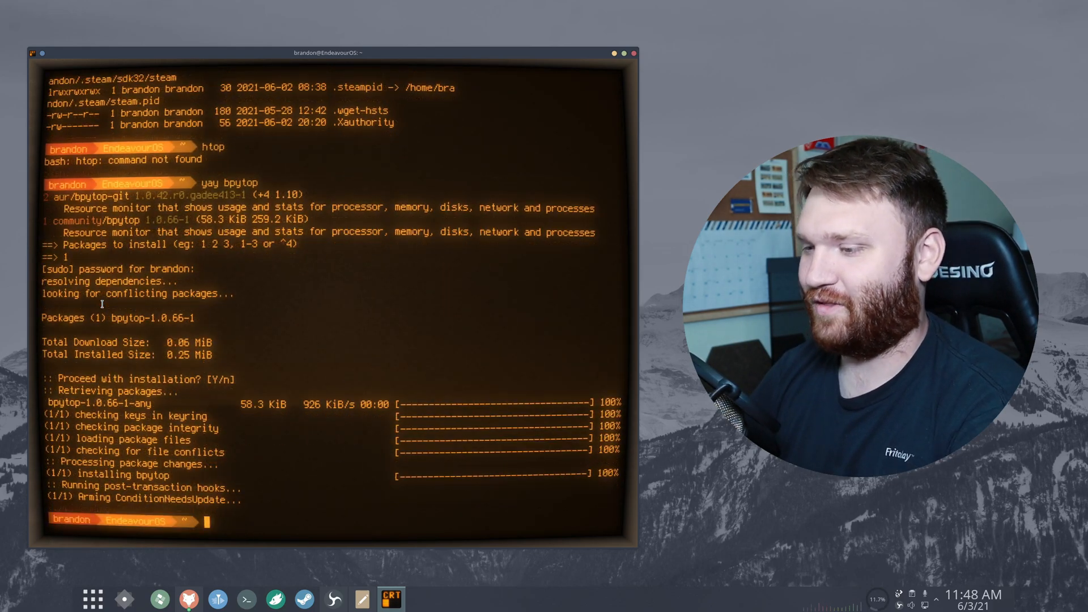
type("b")
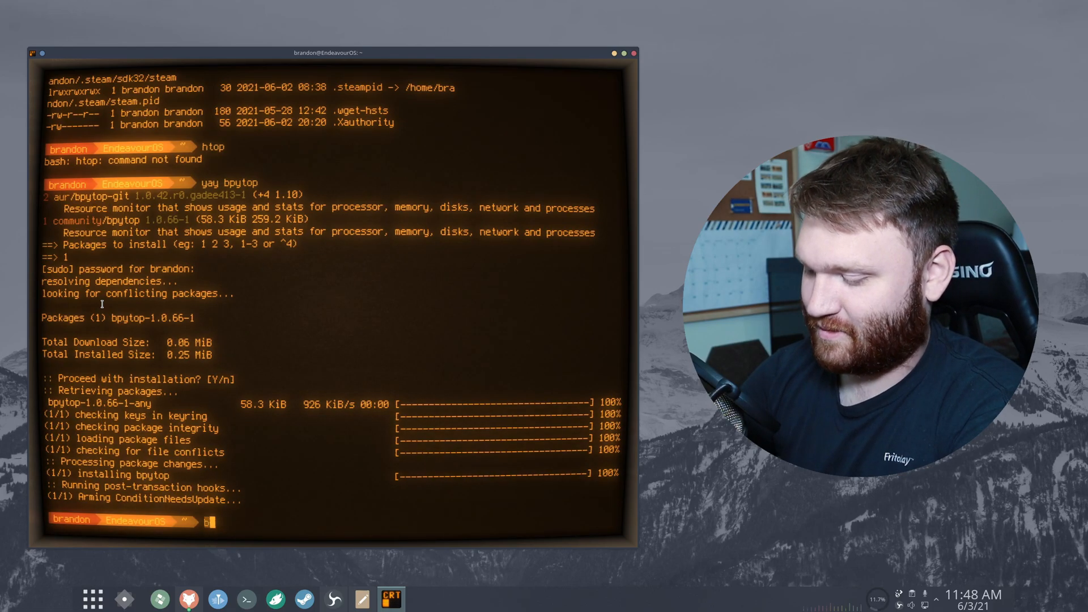
type("op")
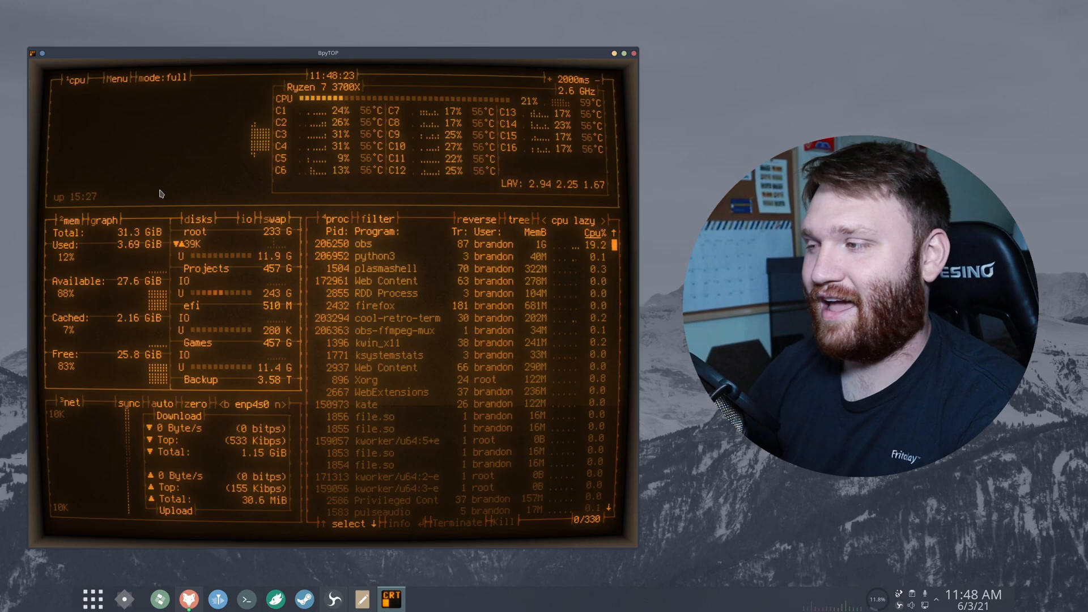
mouse_move(281, 212)
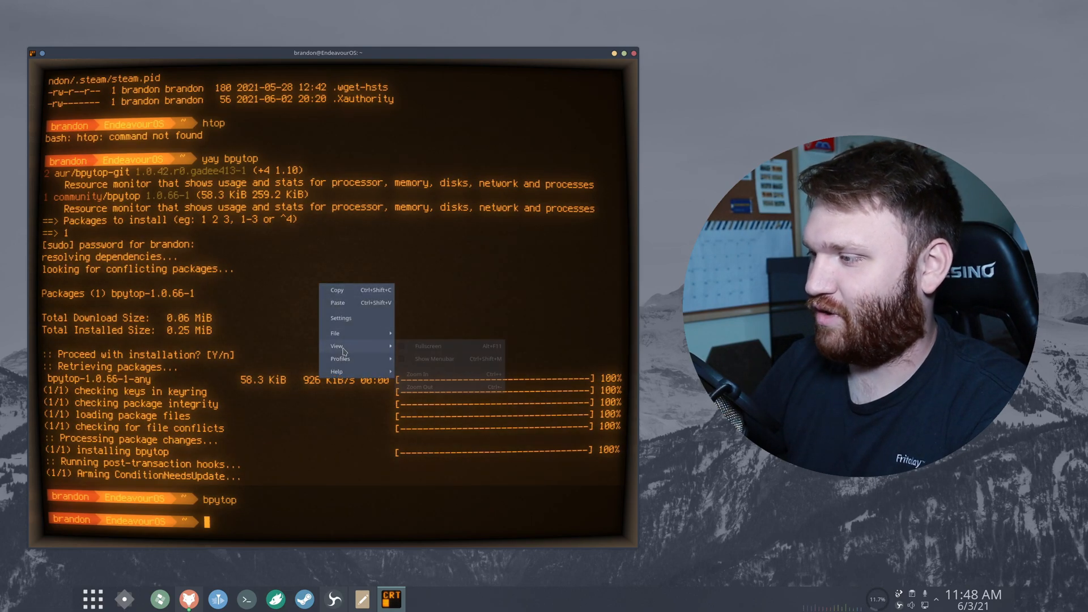
Open Settings from the terminal's context menu and drag the window into view
left_click(341, 318)
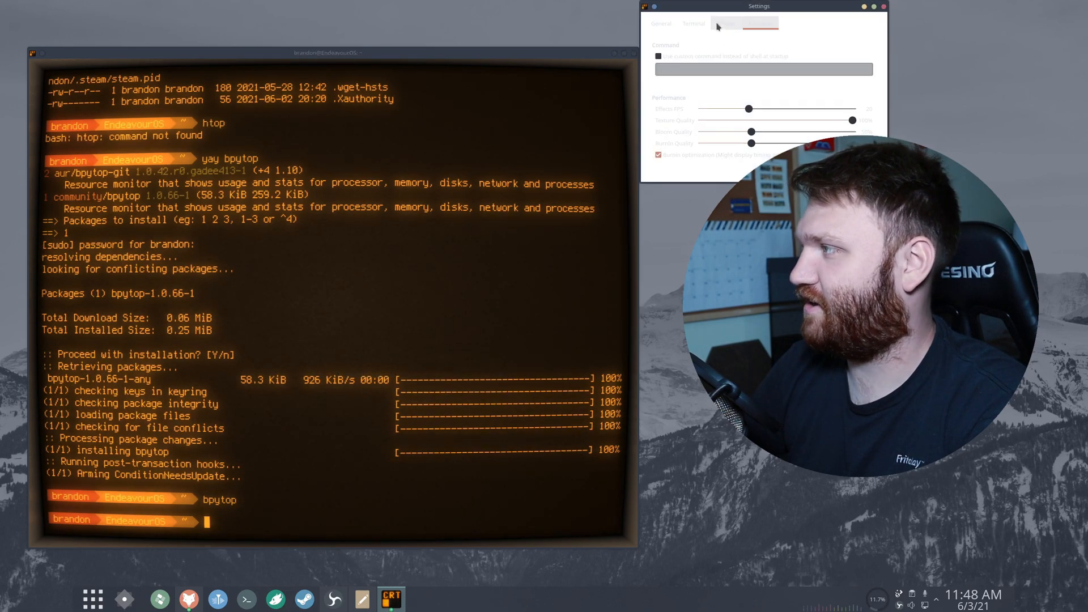
left_click_drag(757, 7, 292, 196)
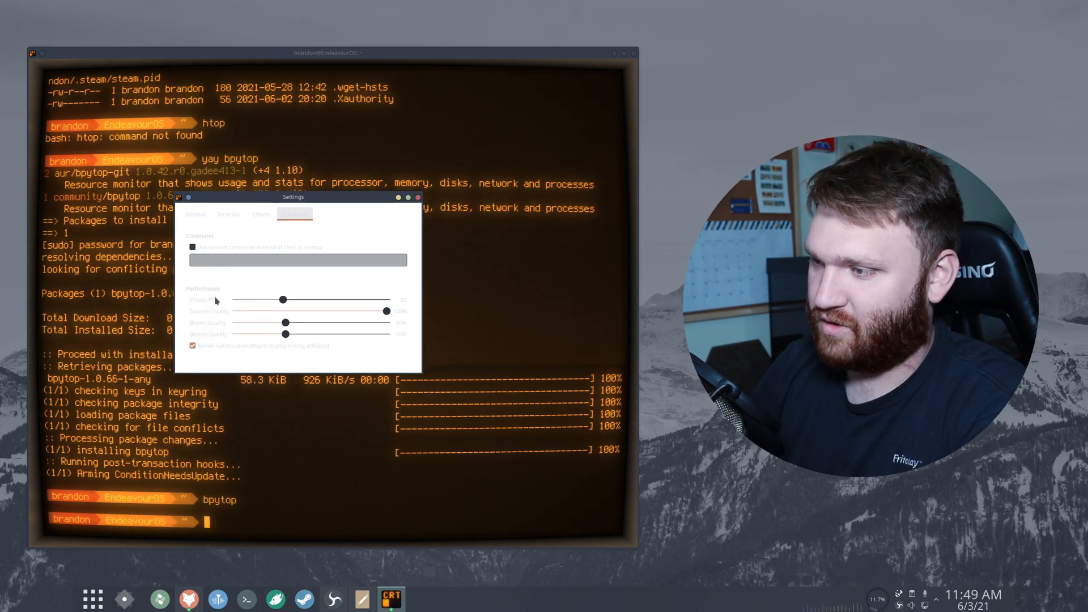
mouse_move(212, 317)
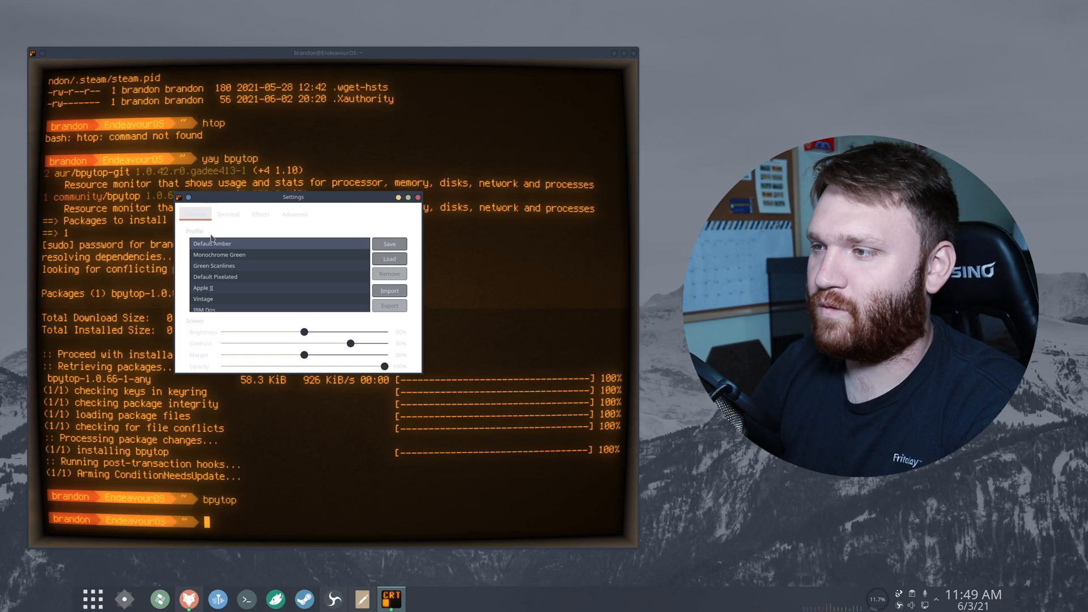
Scroll the profile list, move Settings beside the terminal, and load the Futuristic profile
scroll("down", 3)
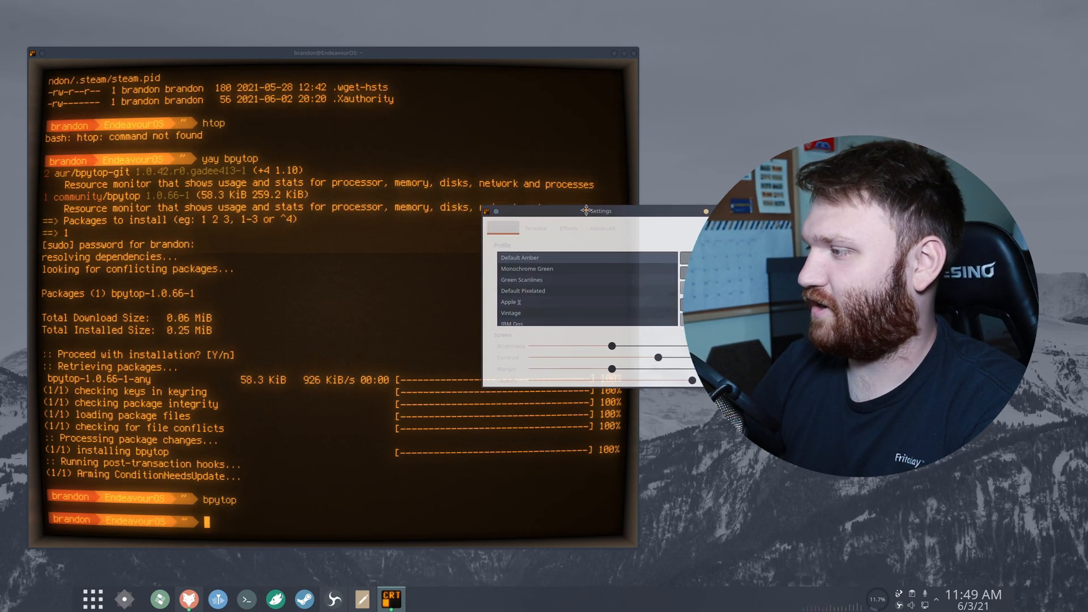
left_click_drag(596, 211, 548, 192)
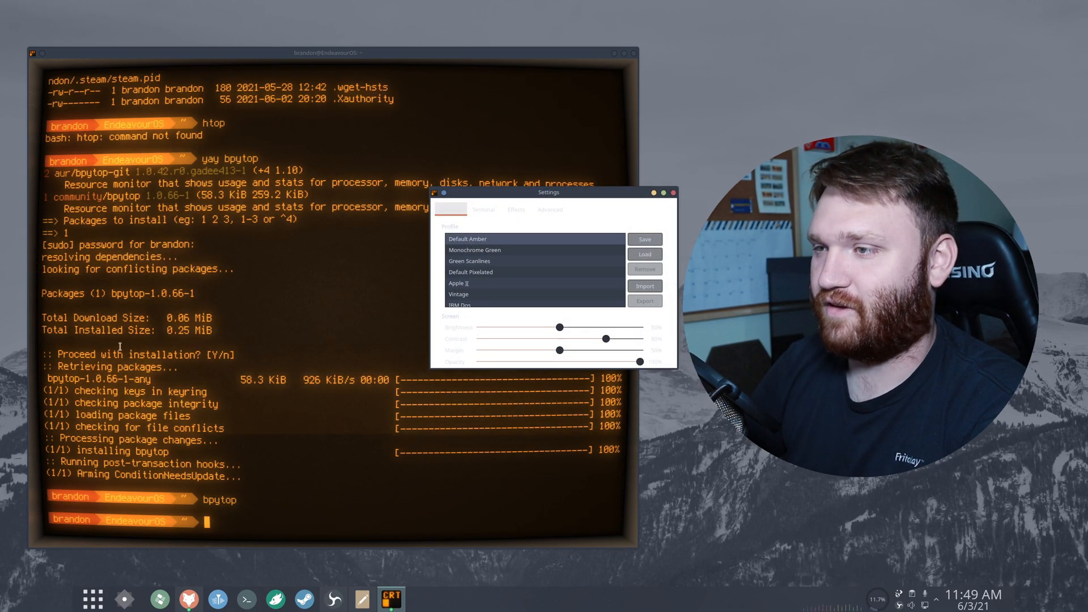
left_click(474, 250)
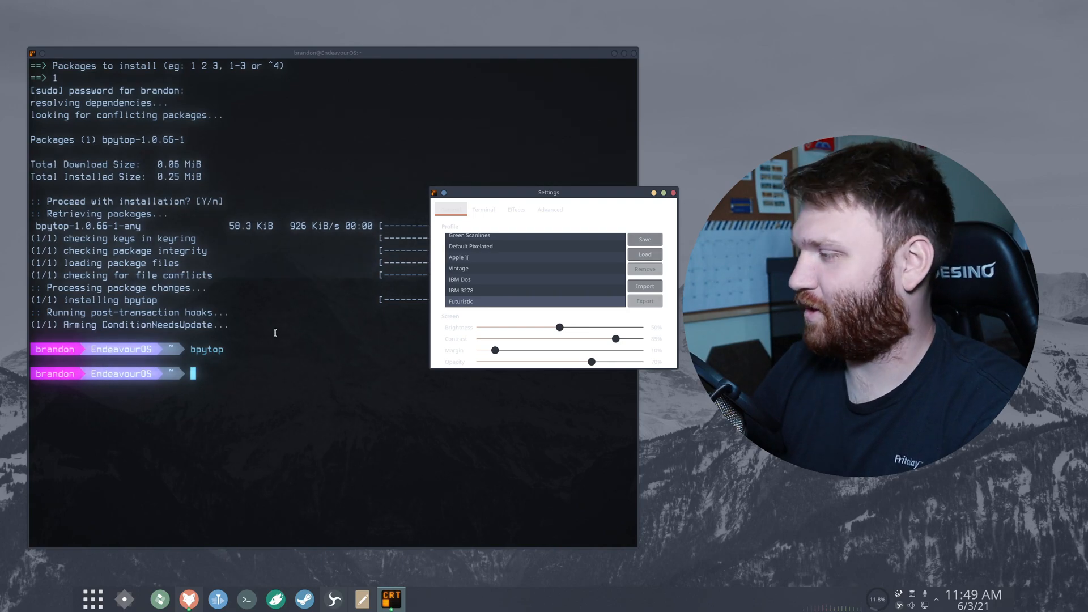
mouse_move(359, 364)
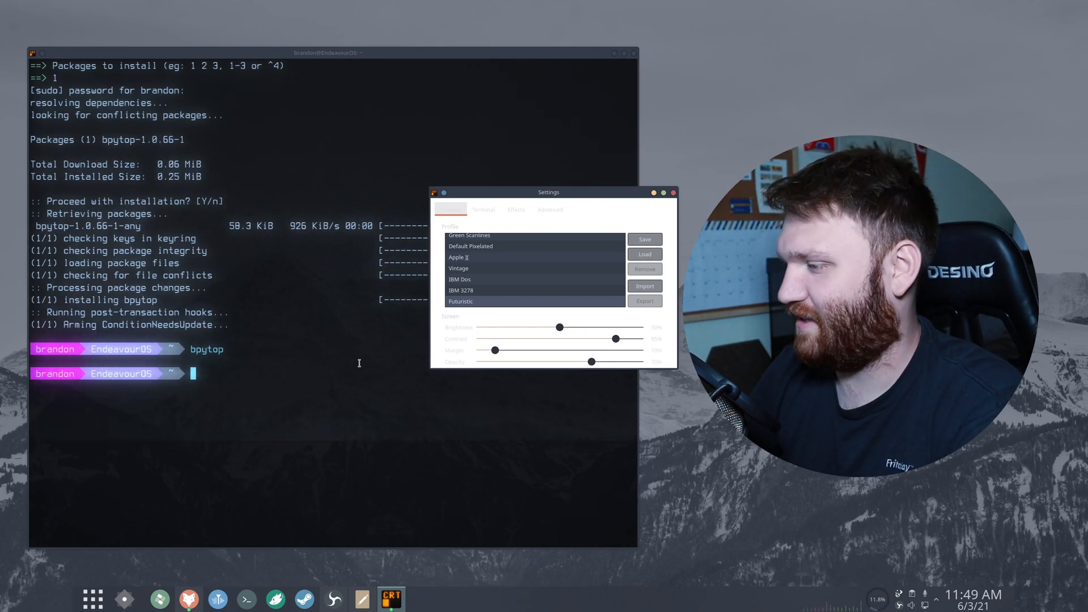
mouse_move(377, 160)
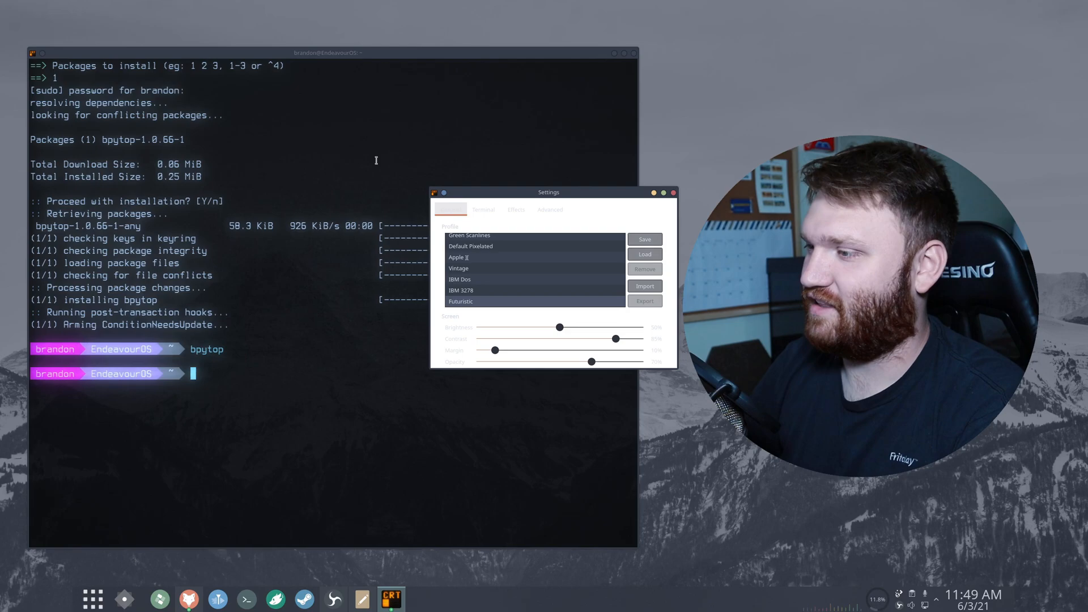
mouse_move(375, 346)
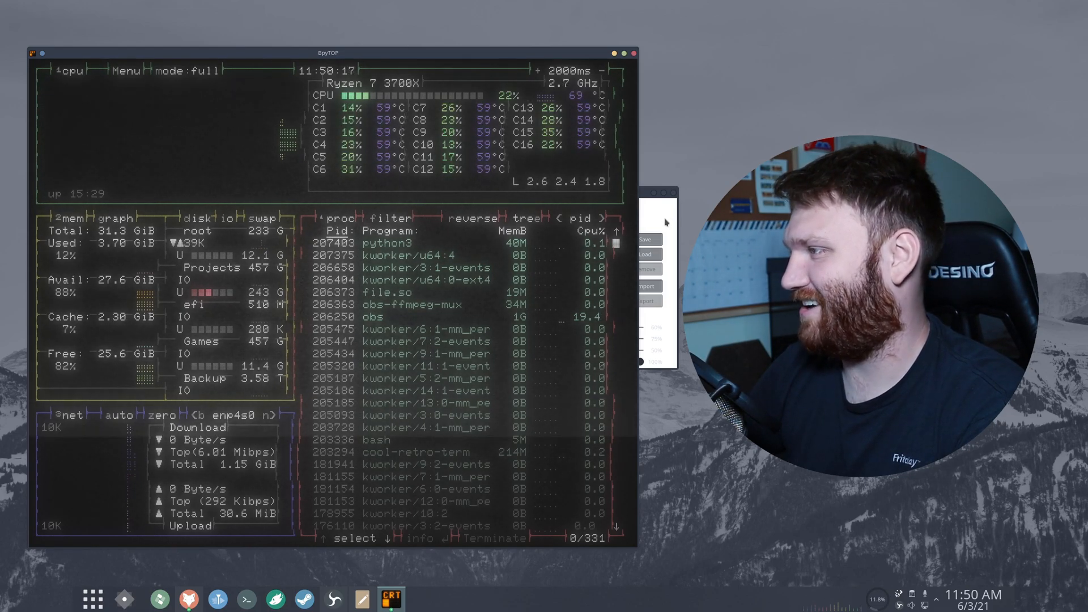
mouse_move(617, 414)
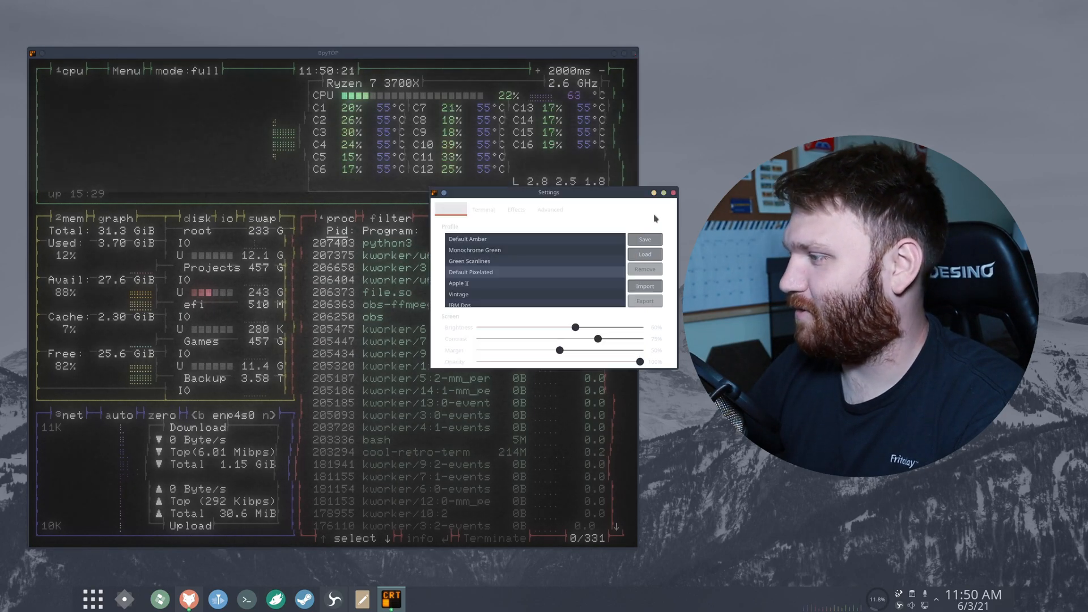
Browse the Terminal, Effects and Advanced settings tabs, then close the Settings window
left_click(450, 209)
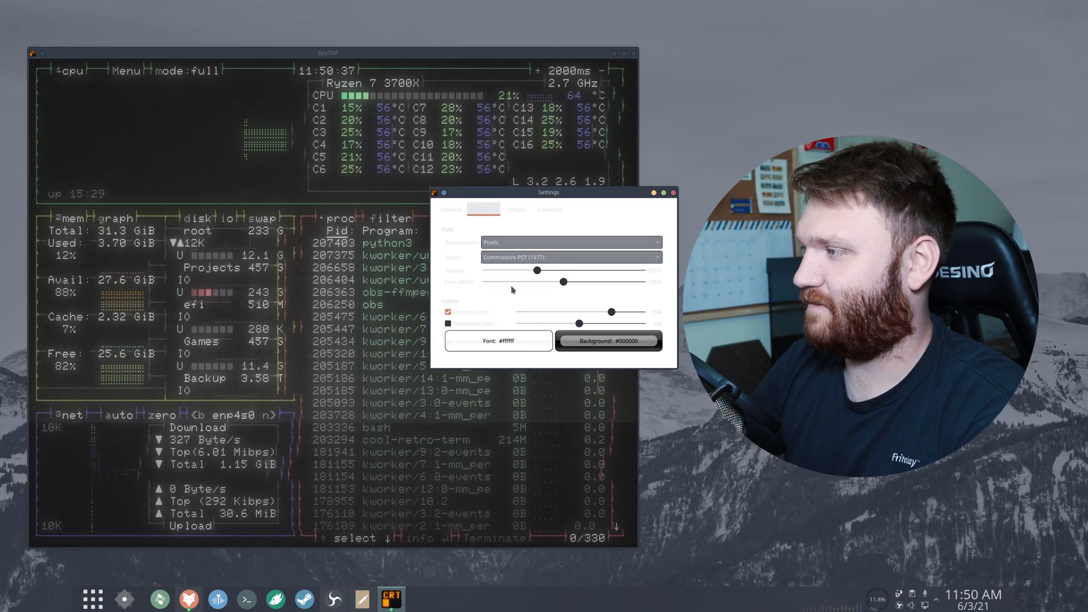
left_click(515, 209)
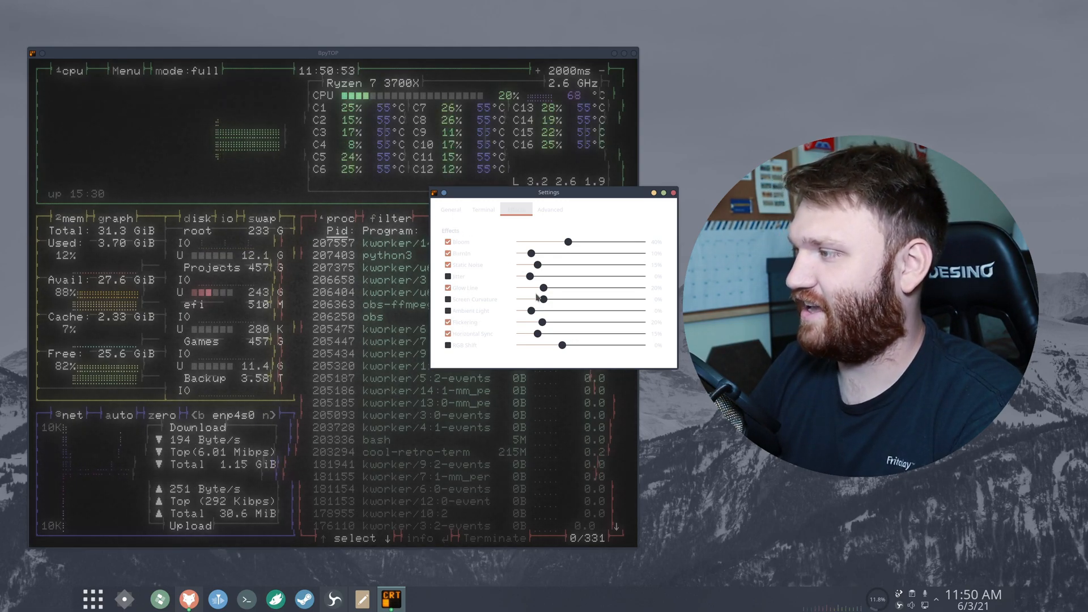
left_click(550, 210)
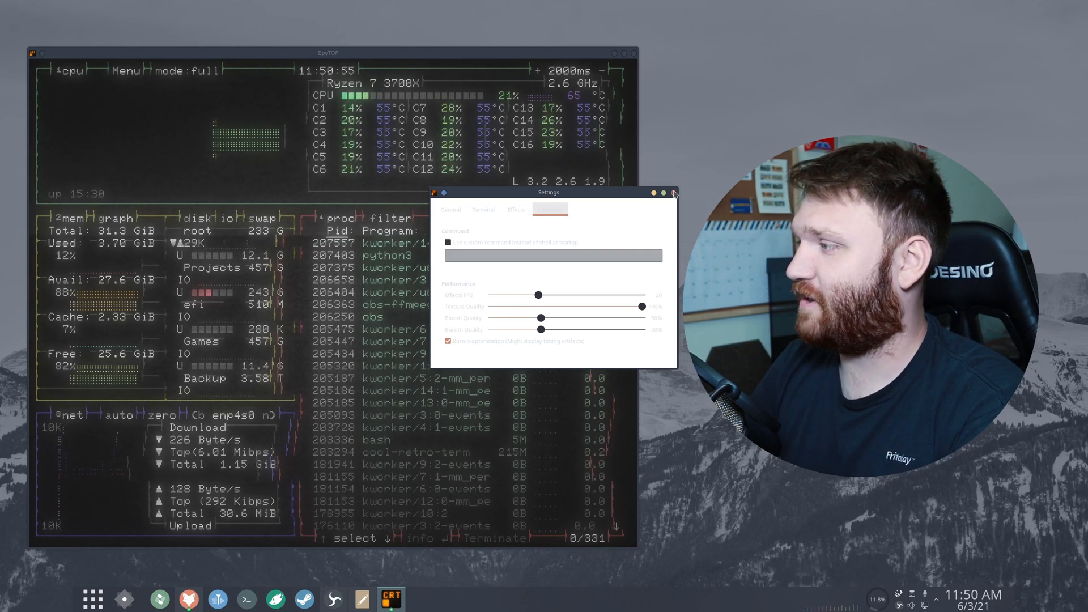
left_click(672, 193)
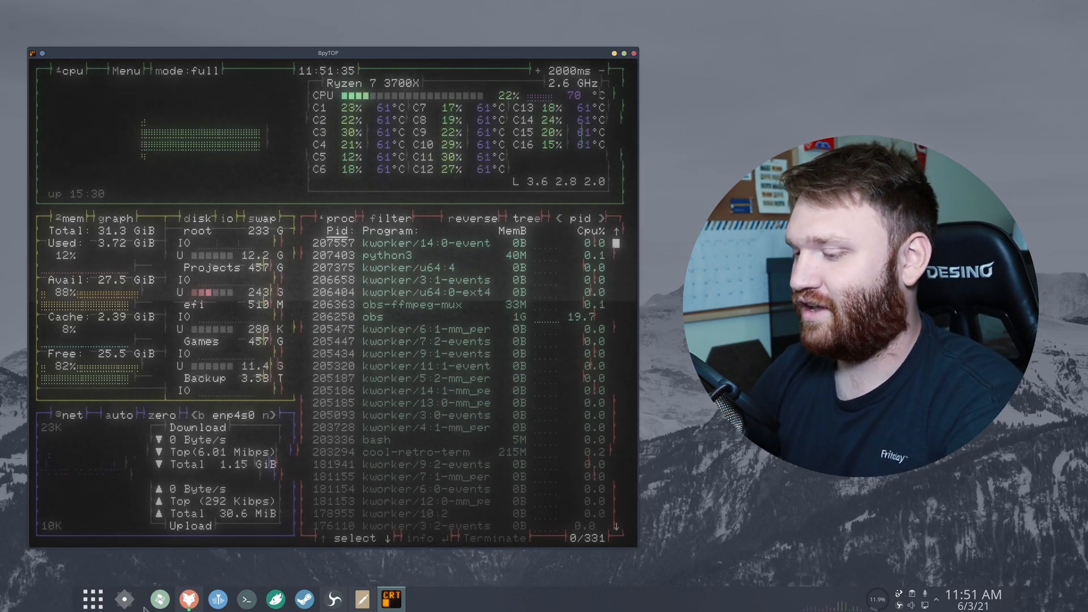
Switch to Firefox and scroll the cool-retro-term README down to its Description
left_click(187, 599)
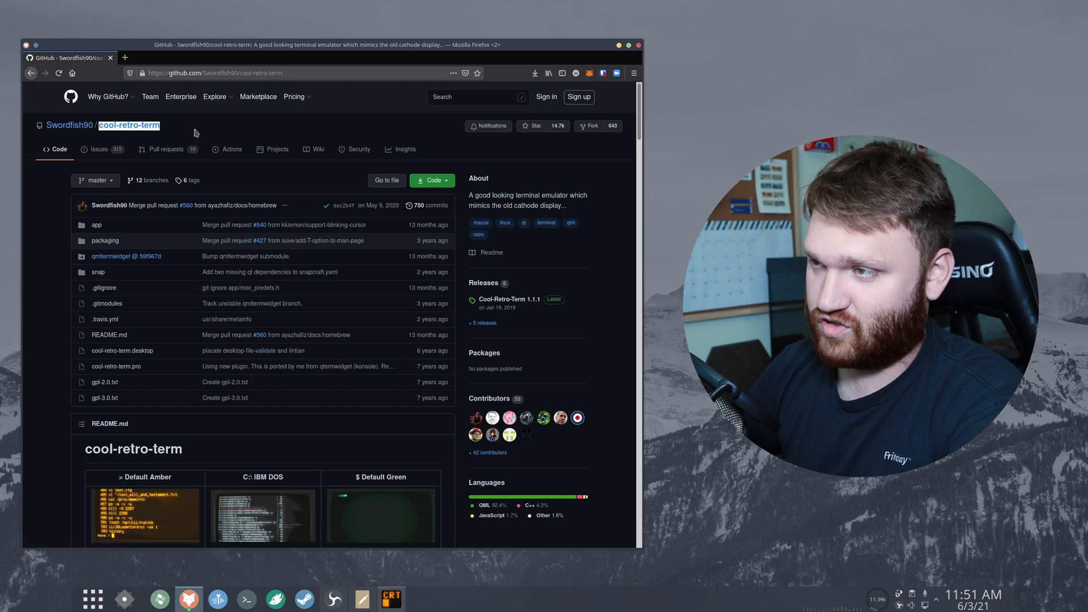
scroll("down", 3)
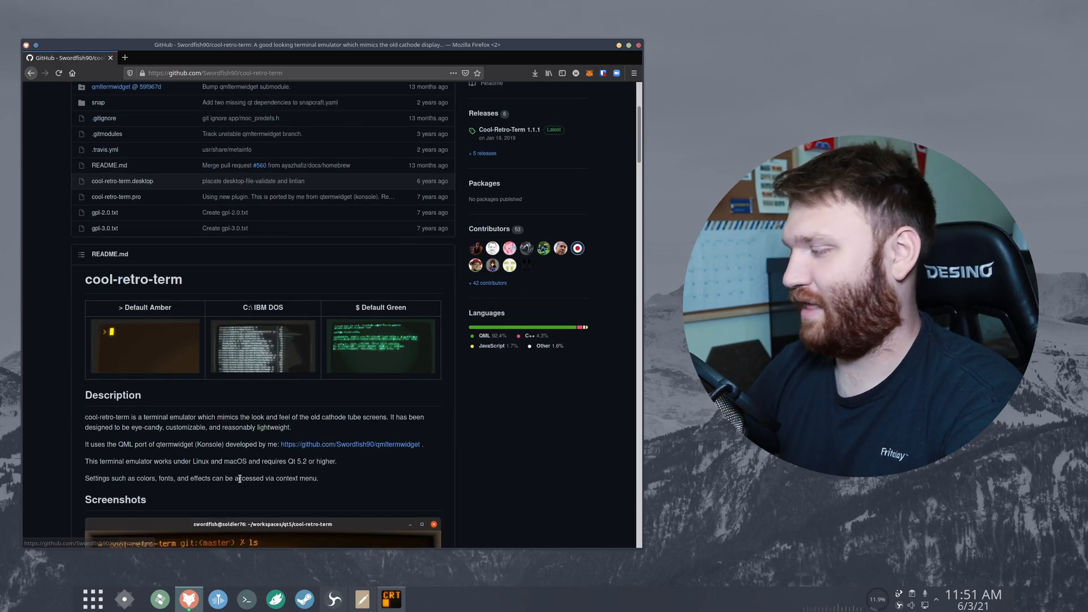